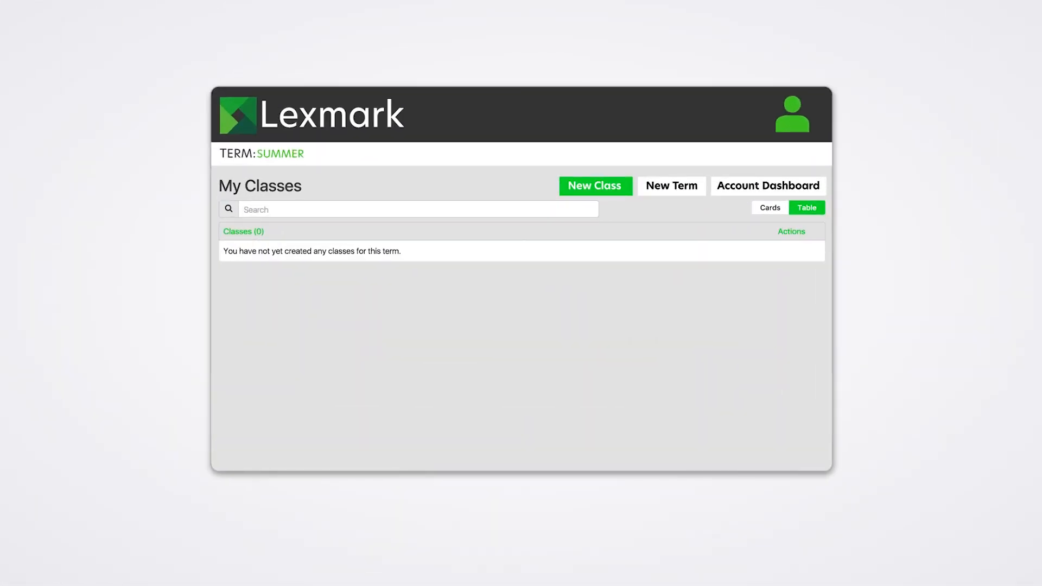
Start a new term from My Classes, then view the Account Dashboard showing both terms used.
click(670, 185)
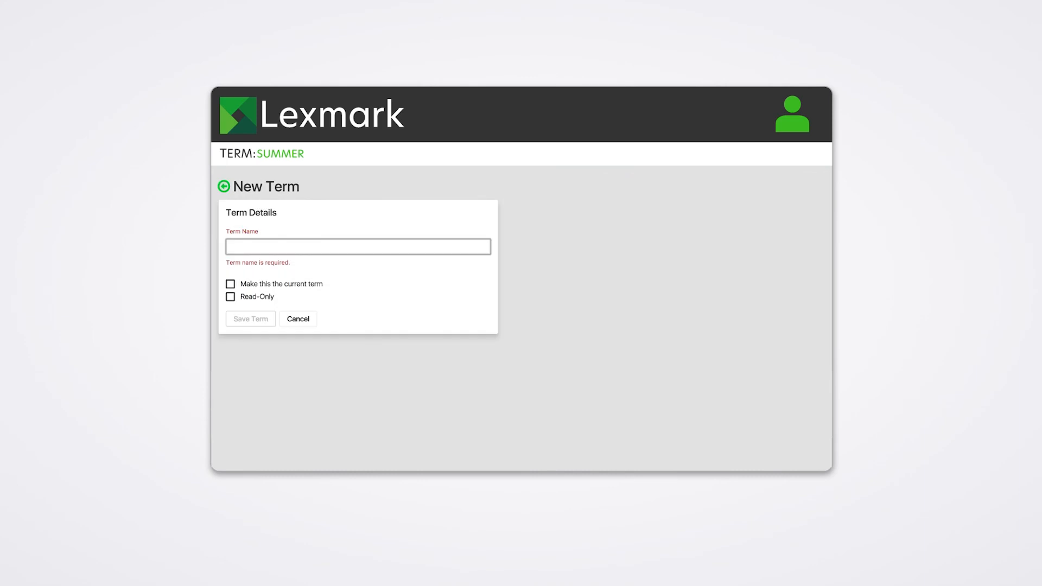
click(298, 318)
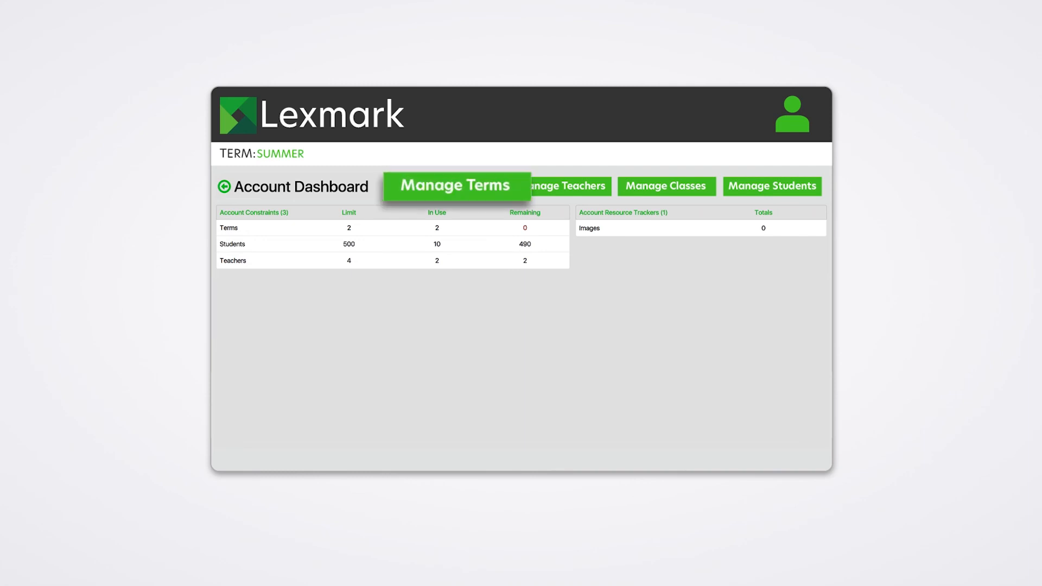
mouse_move(665, 186)
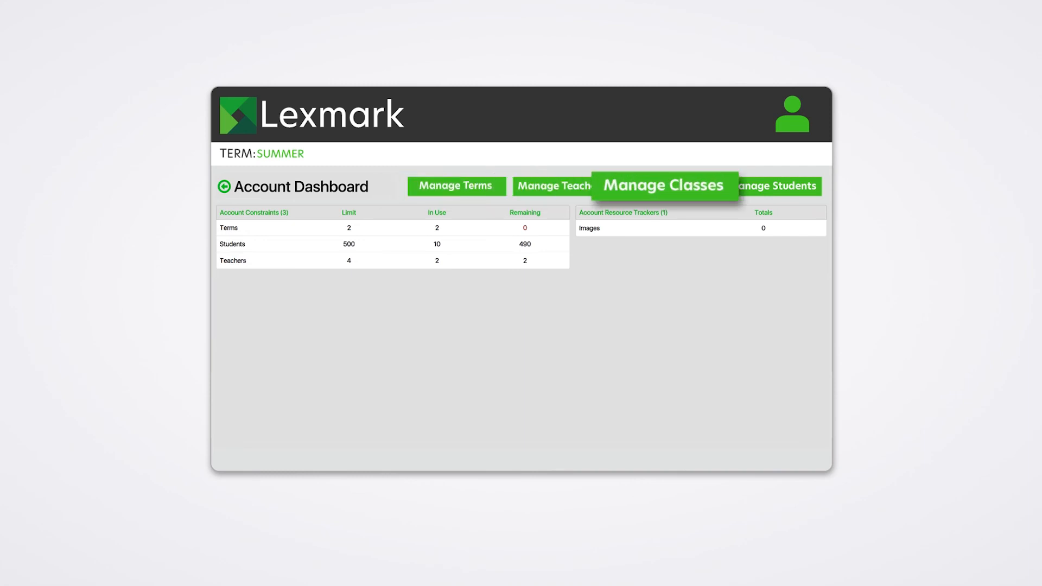